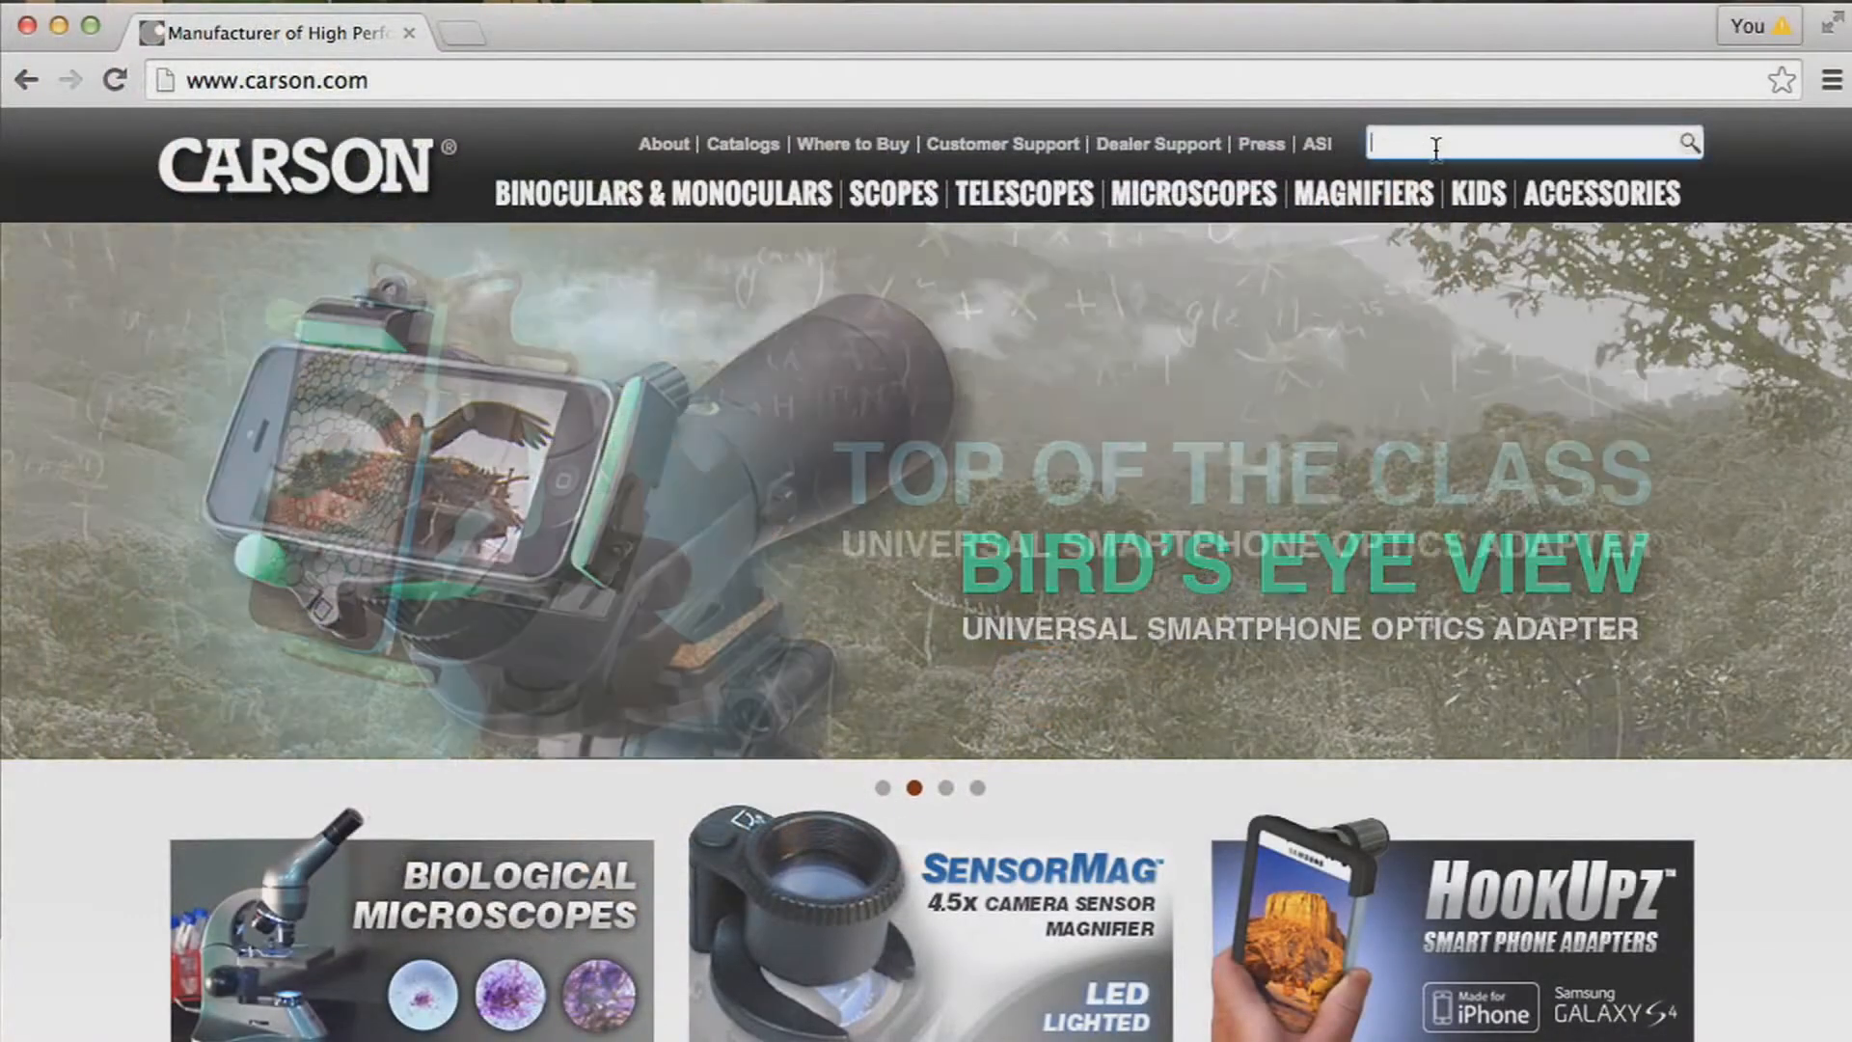
- Search the Carson site for 'eFlex' and bring the MM-840 page's PC/Mac download links into view
text(eFlex)
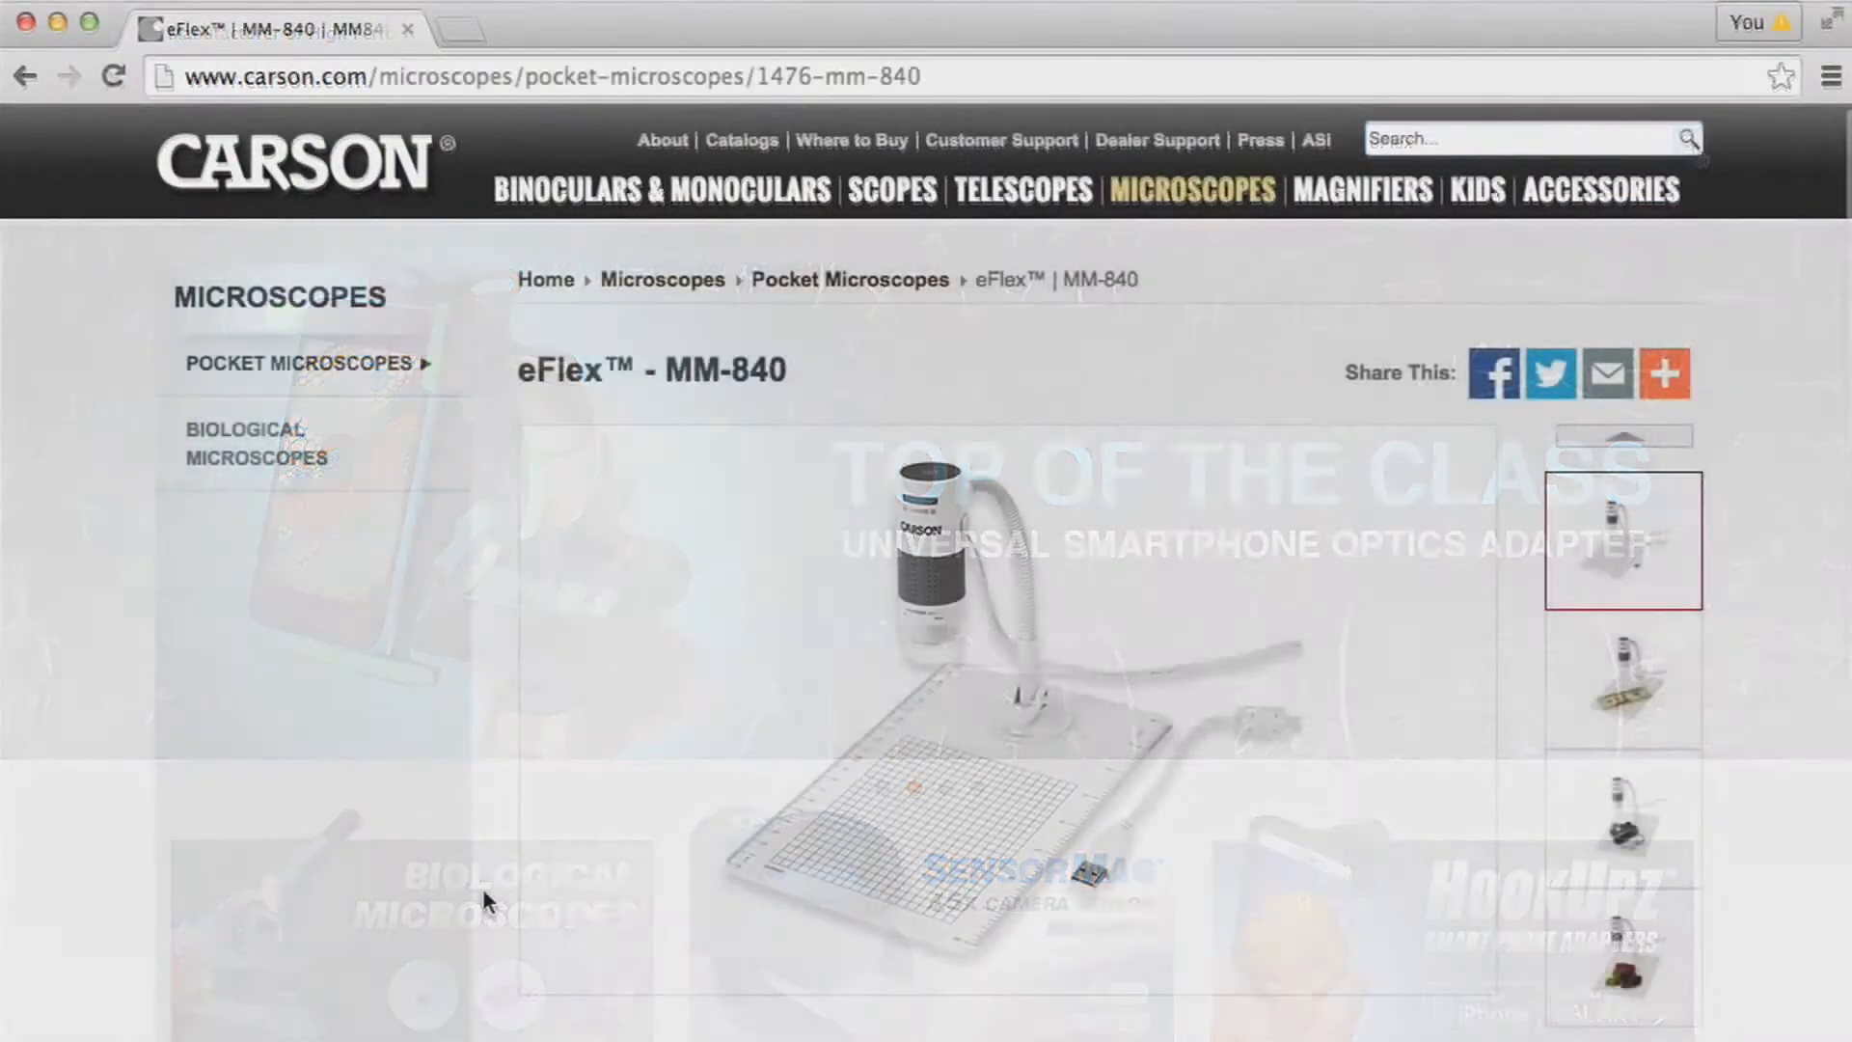
scroll(down, 3)
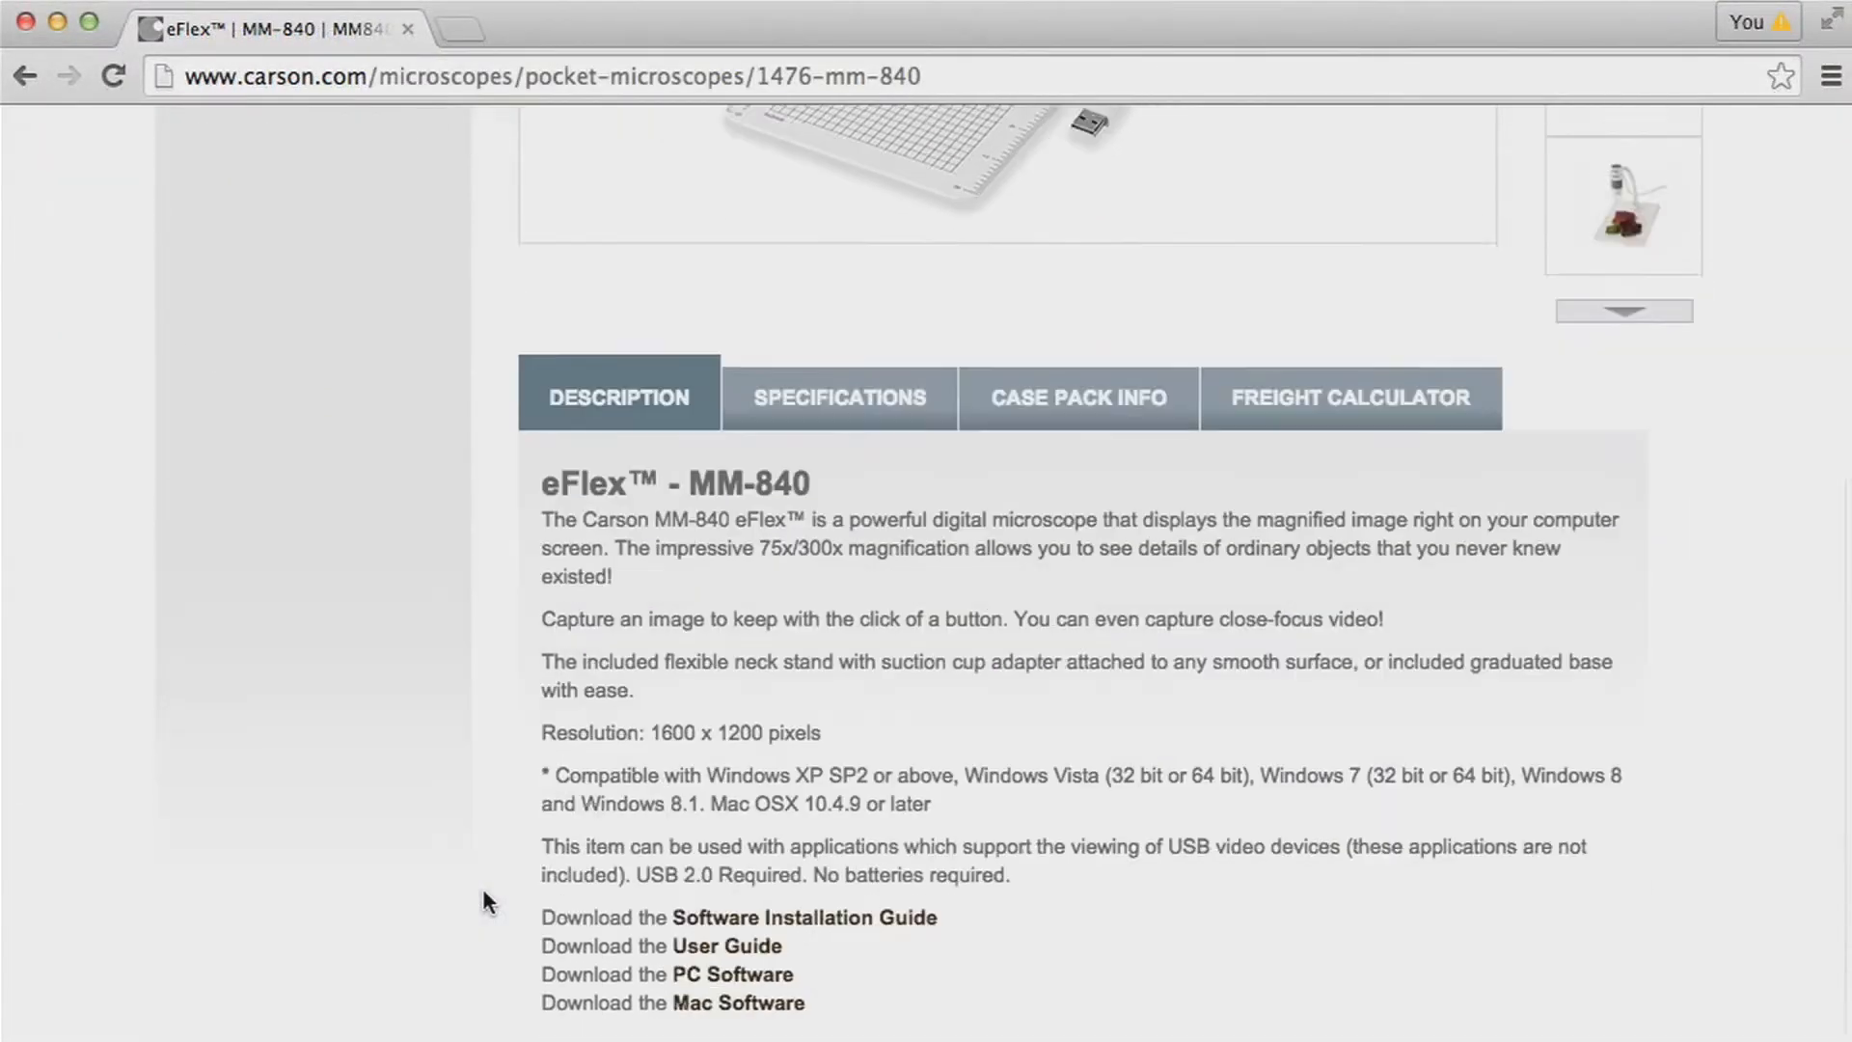
scroll(down, 3)
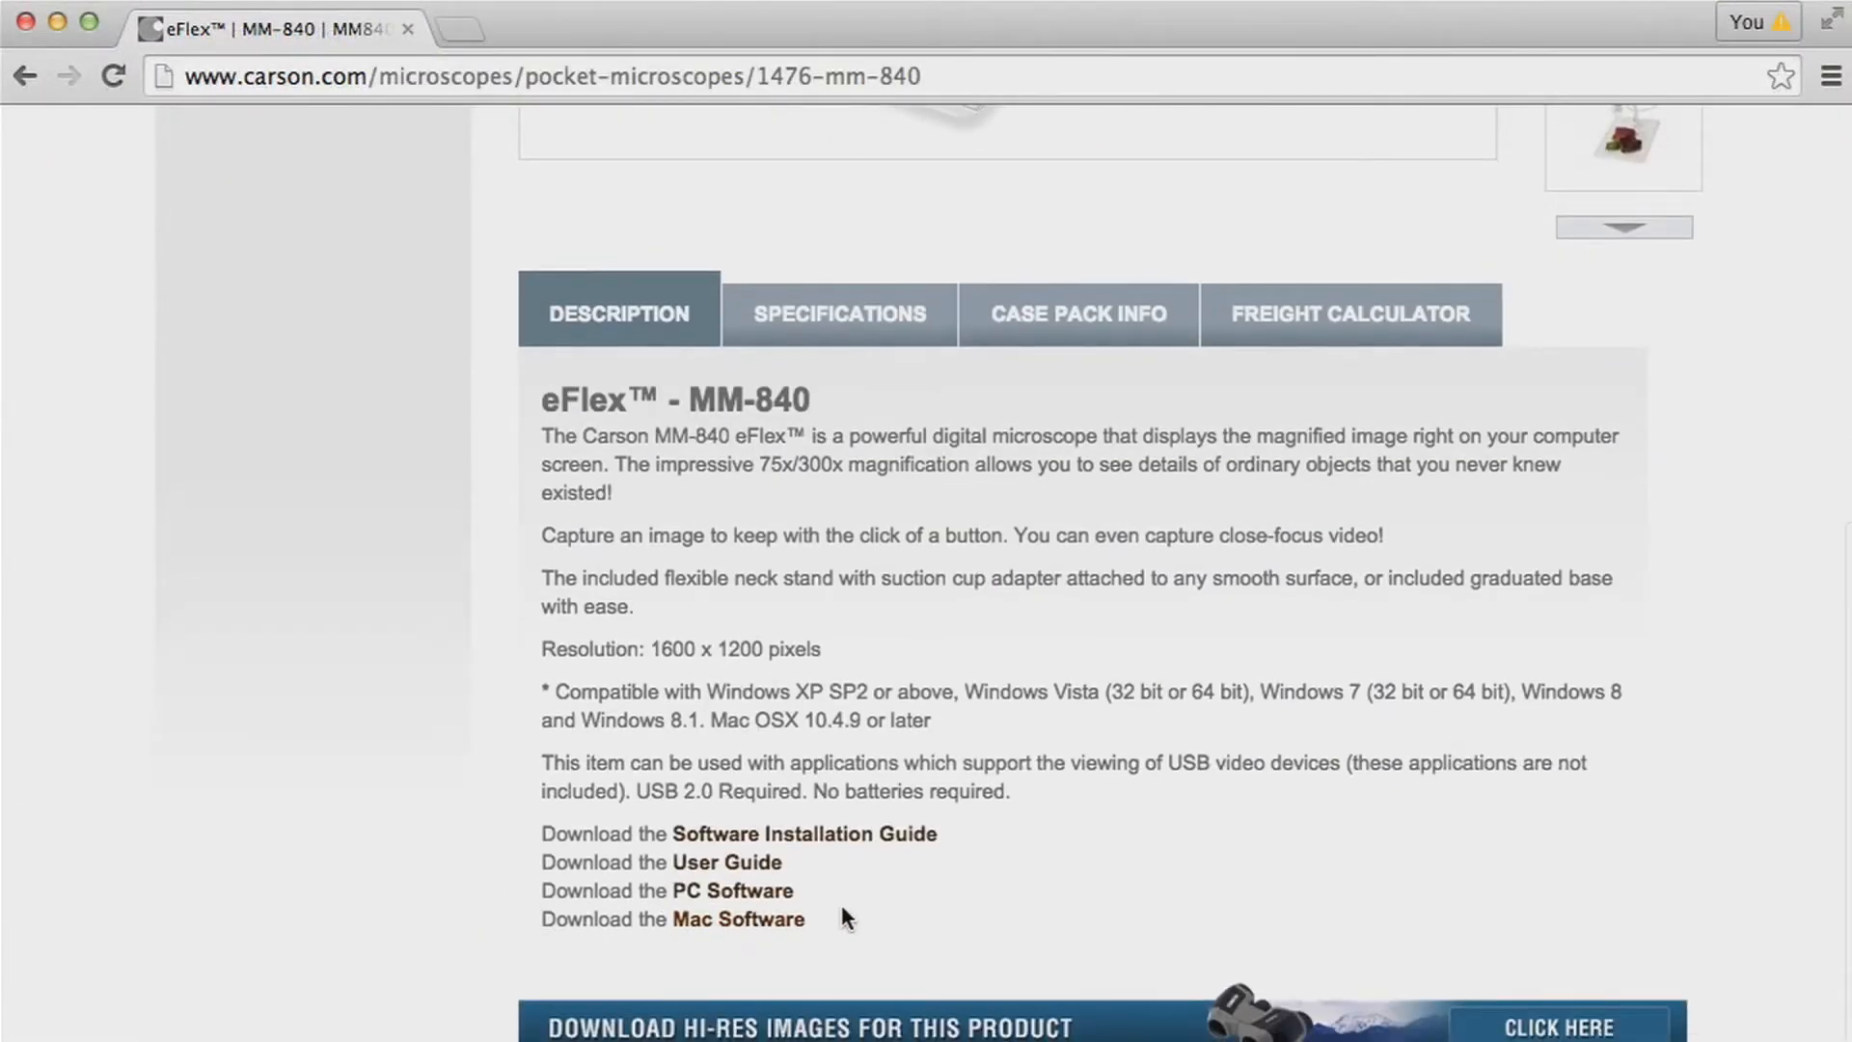
mouse_move(824, 909)
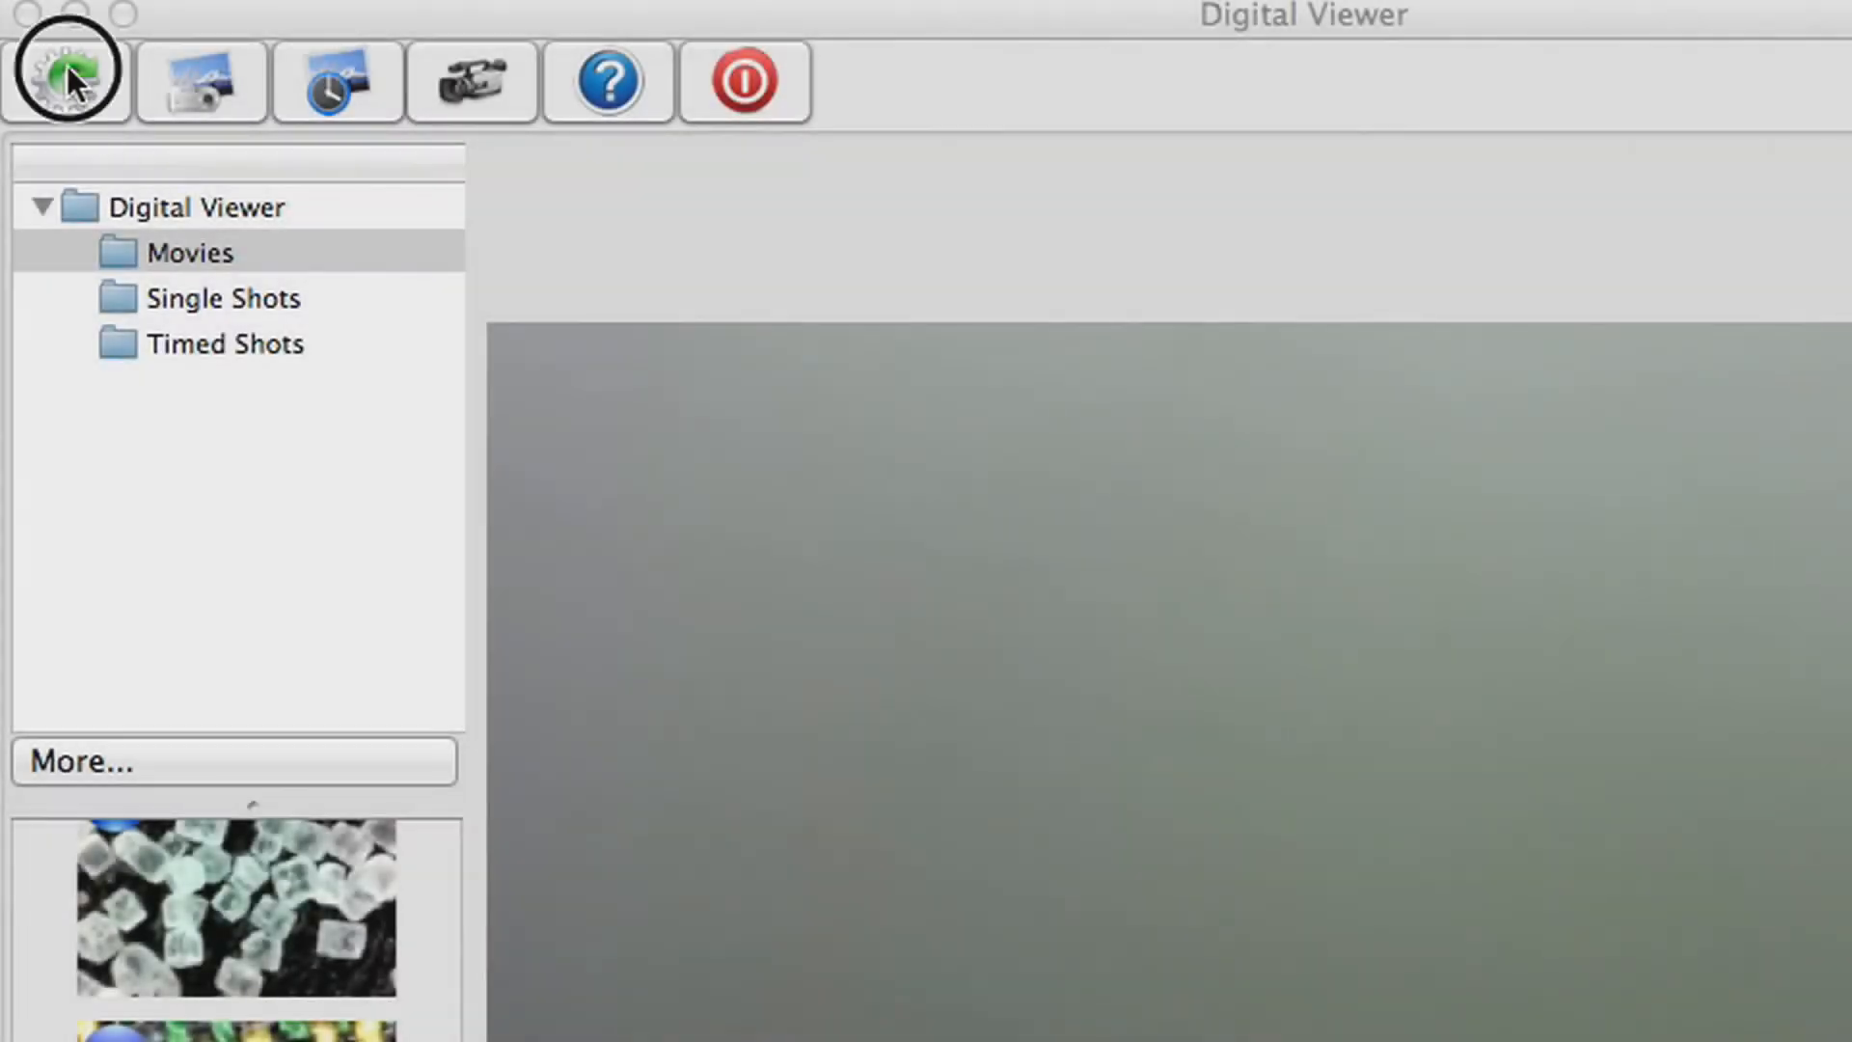
- View the Settings Device list showing USB2.0 Camera and FaceTime HD Camera options
click(56, 68)
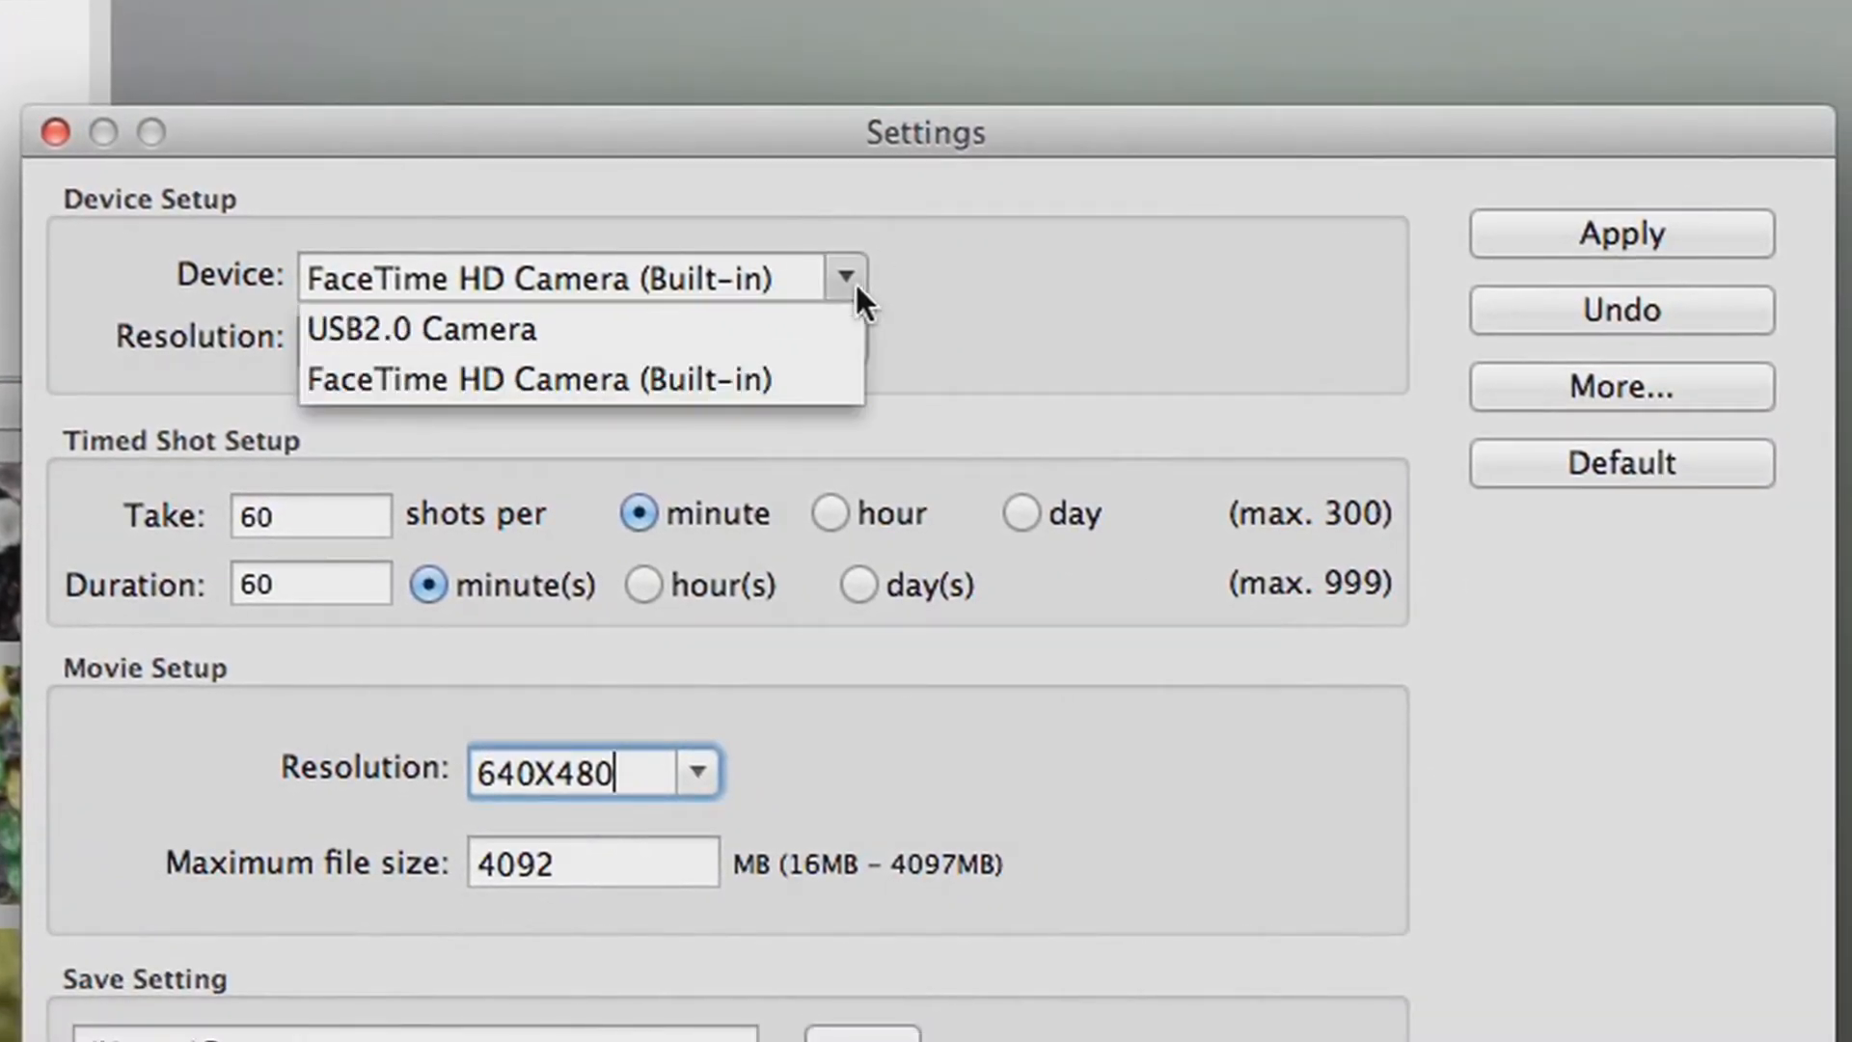
click(540, 378)
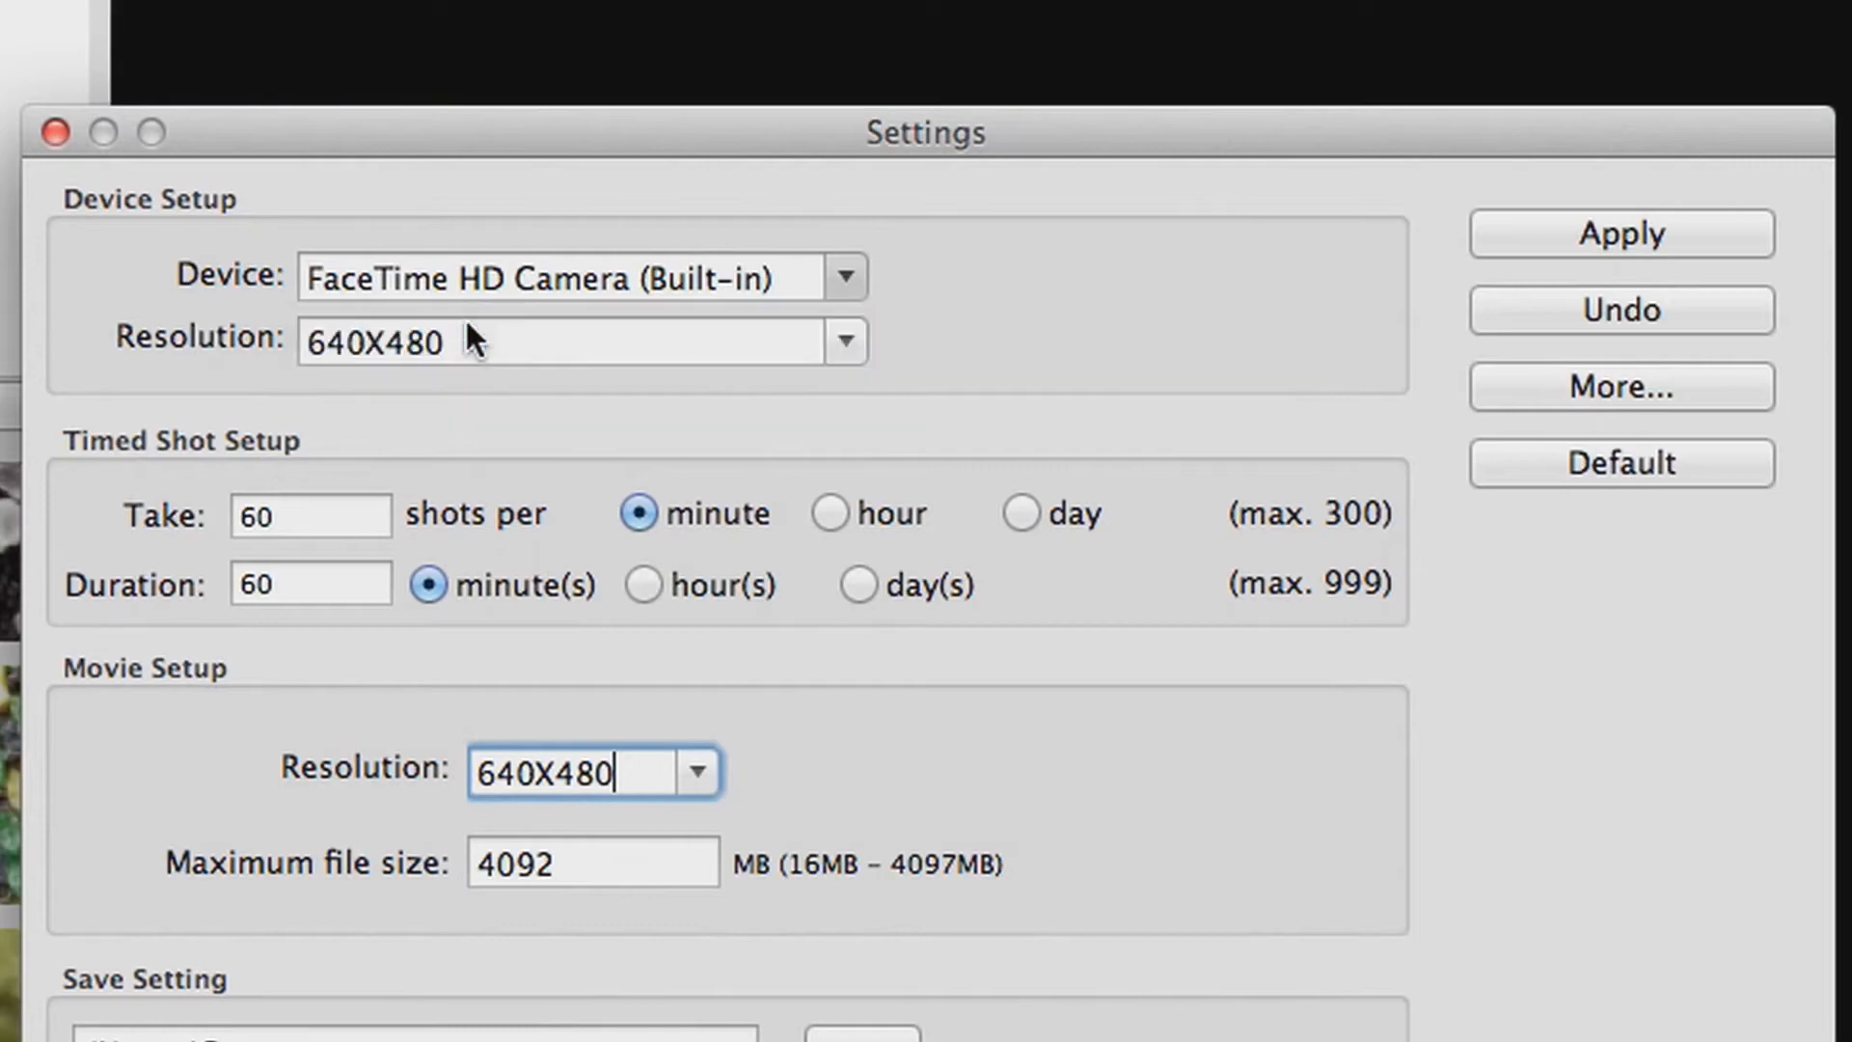